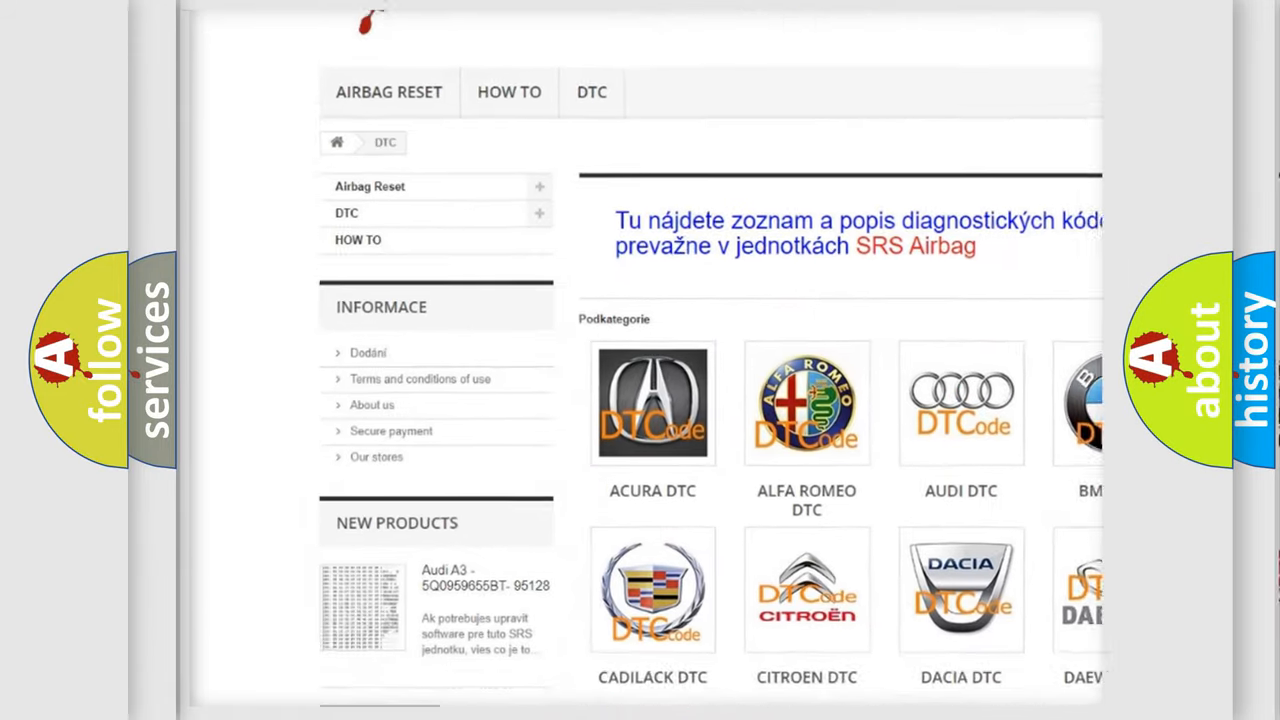
scroll(down, 3)
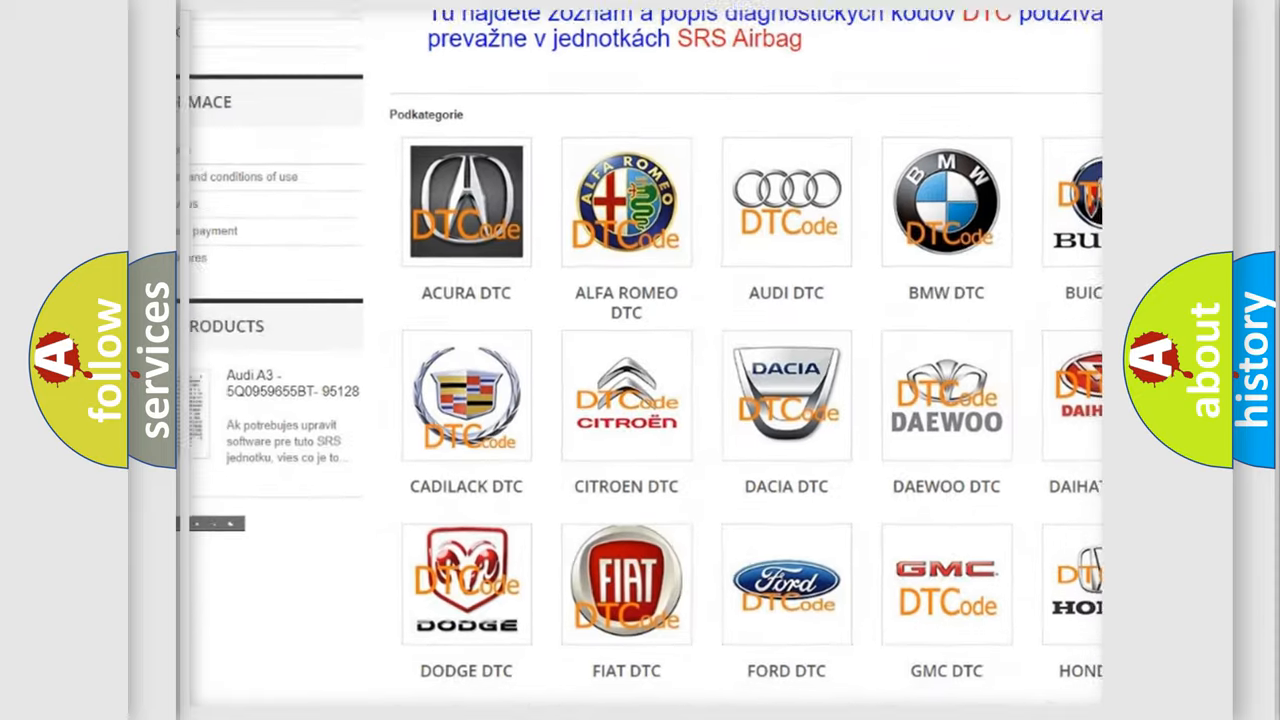
scroll(down, 3)
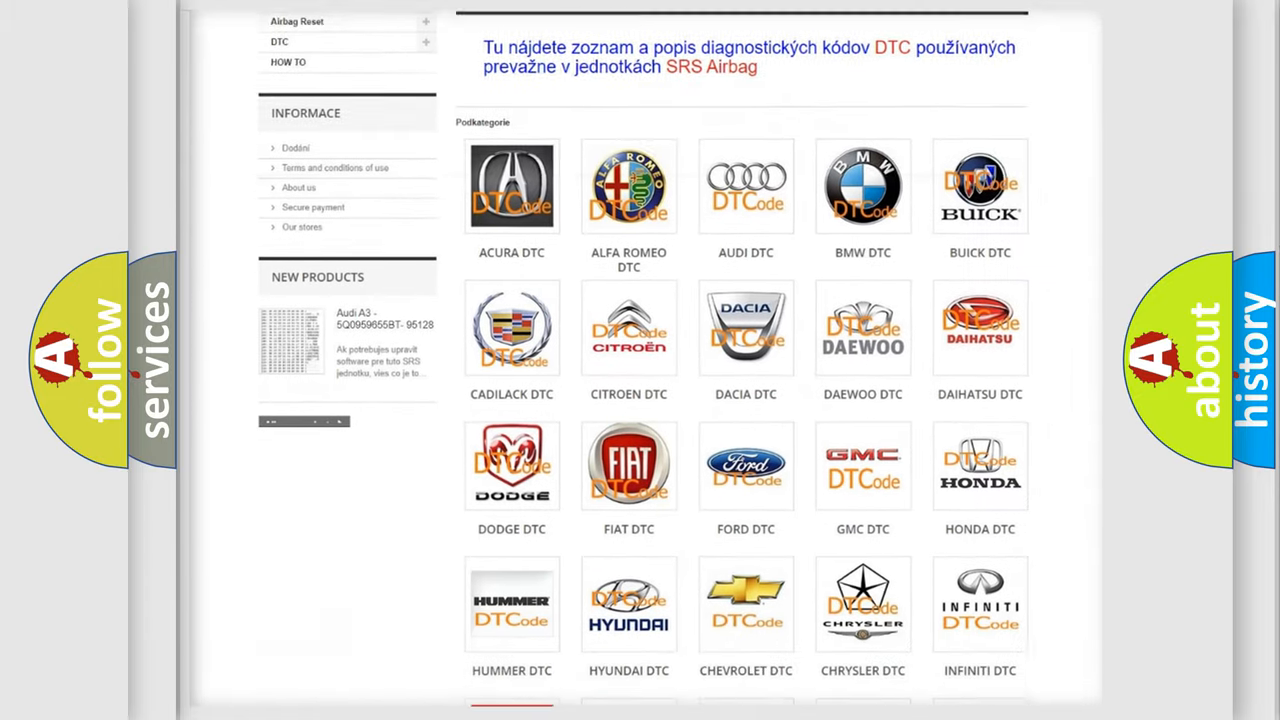
scroll(down, 3)
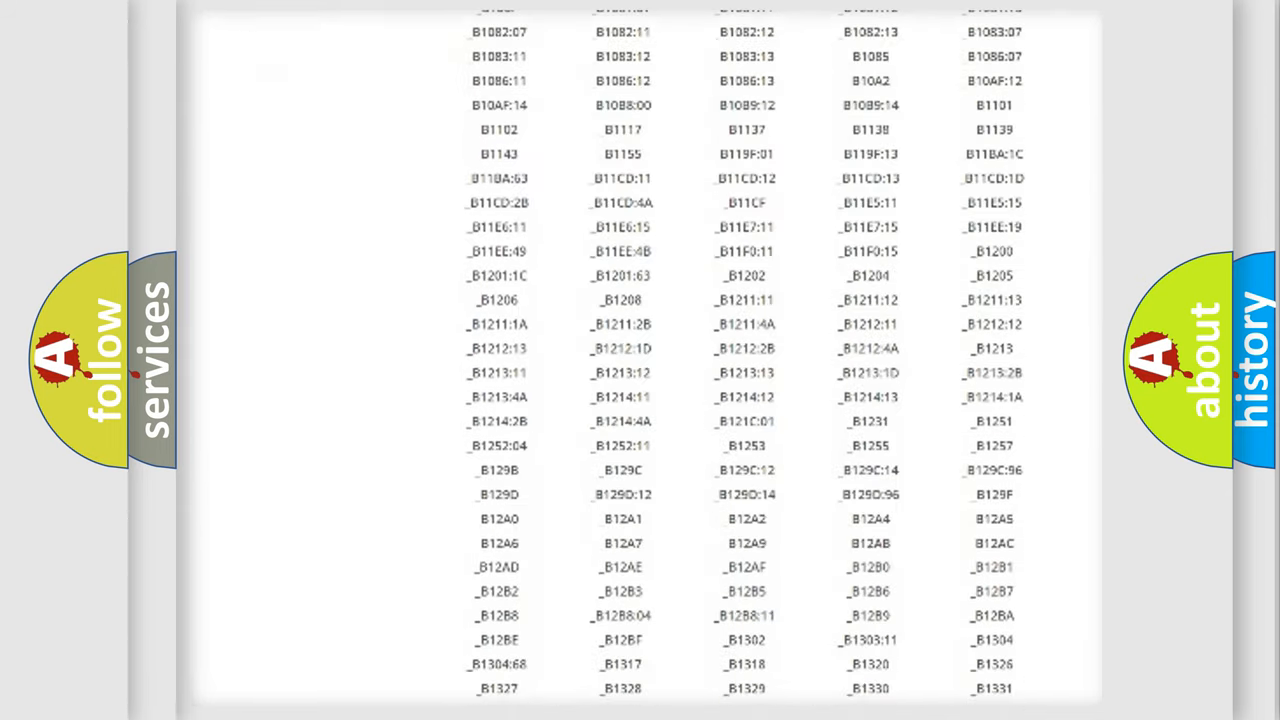
scroll(down, 3)
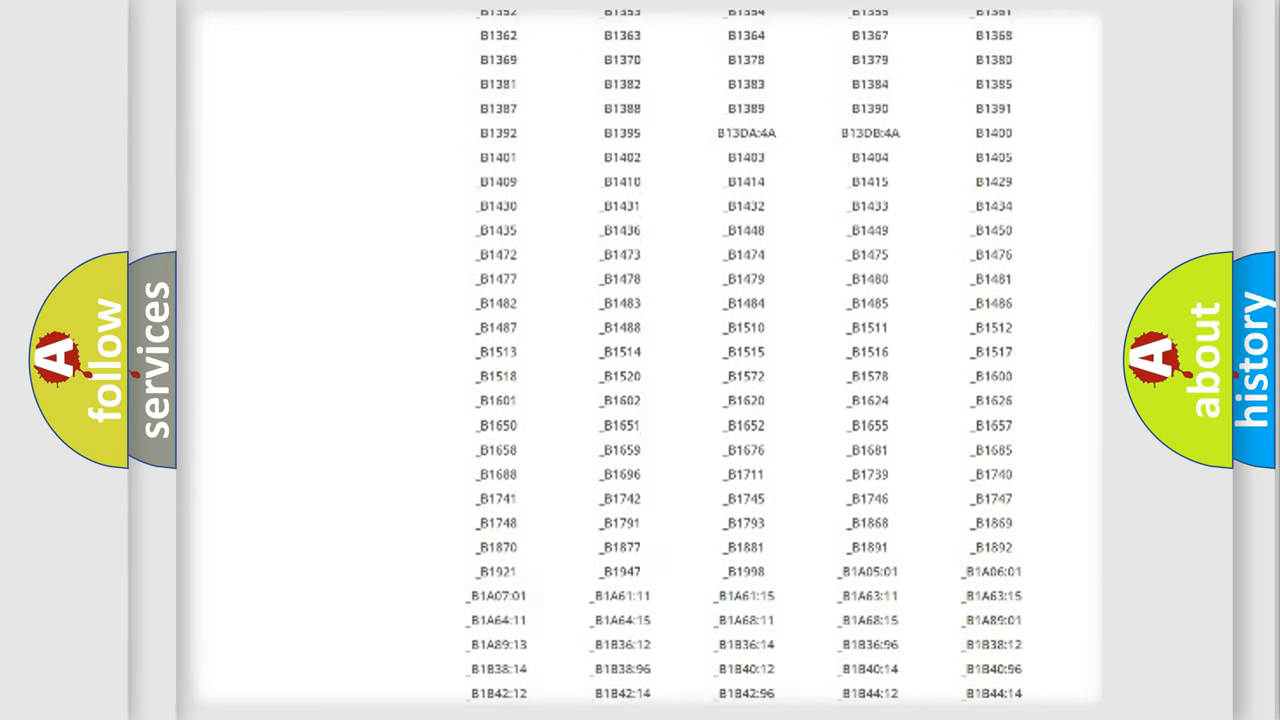